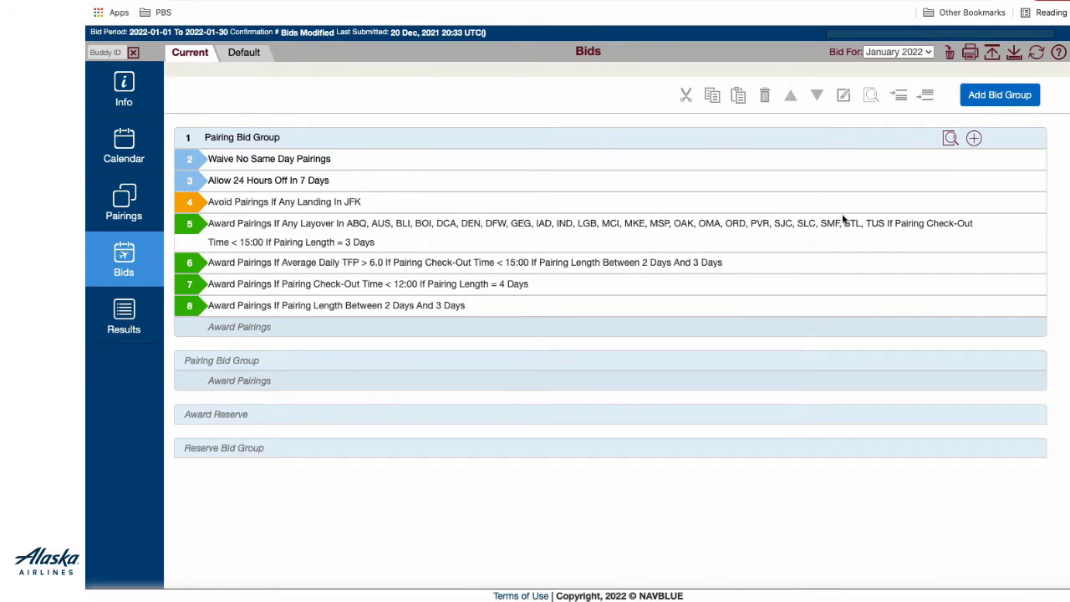
Step: Start a new Pairing Number Departing On award line after the avoid-JFK line
{"action": "left_click", "coordinate": [284, 201]}
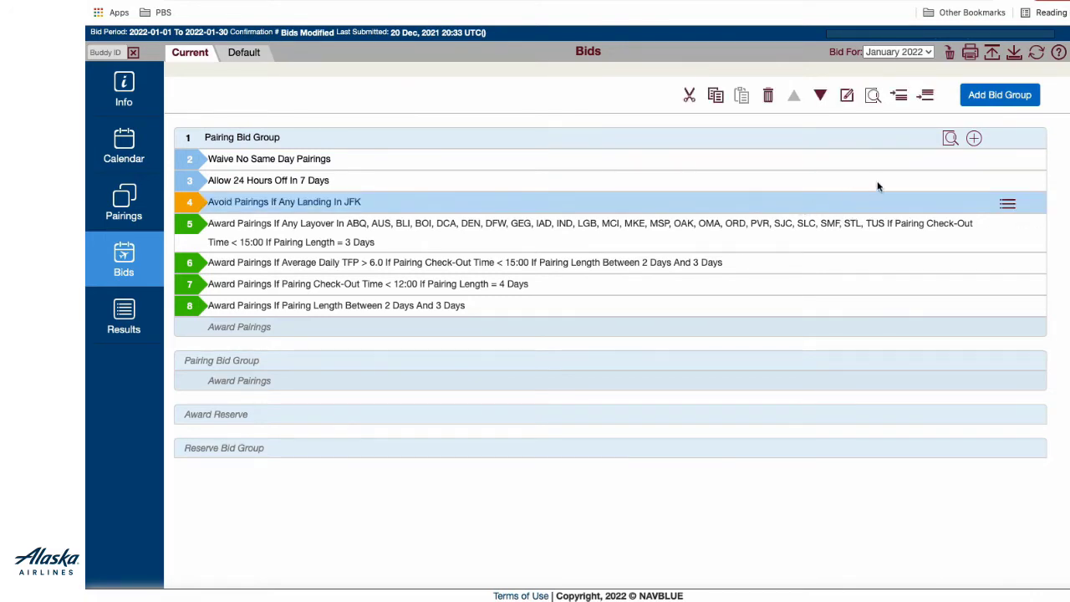
{"action": "left_click", "coordinate": [1000, 94]}
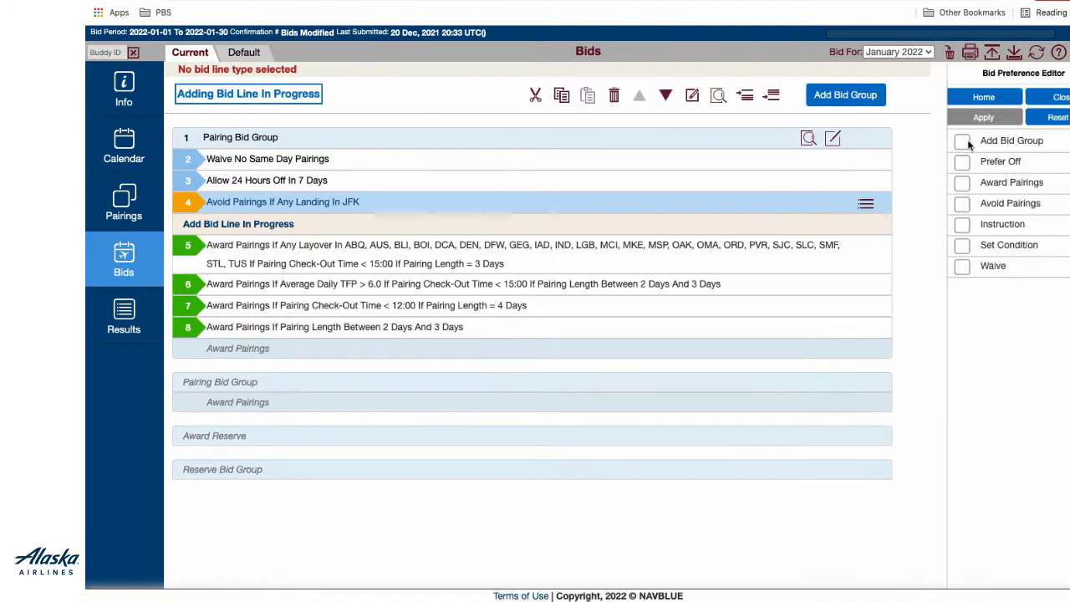
{"action": "left_click", "coordinate": [1012, 182]}
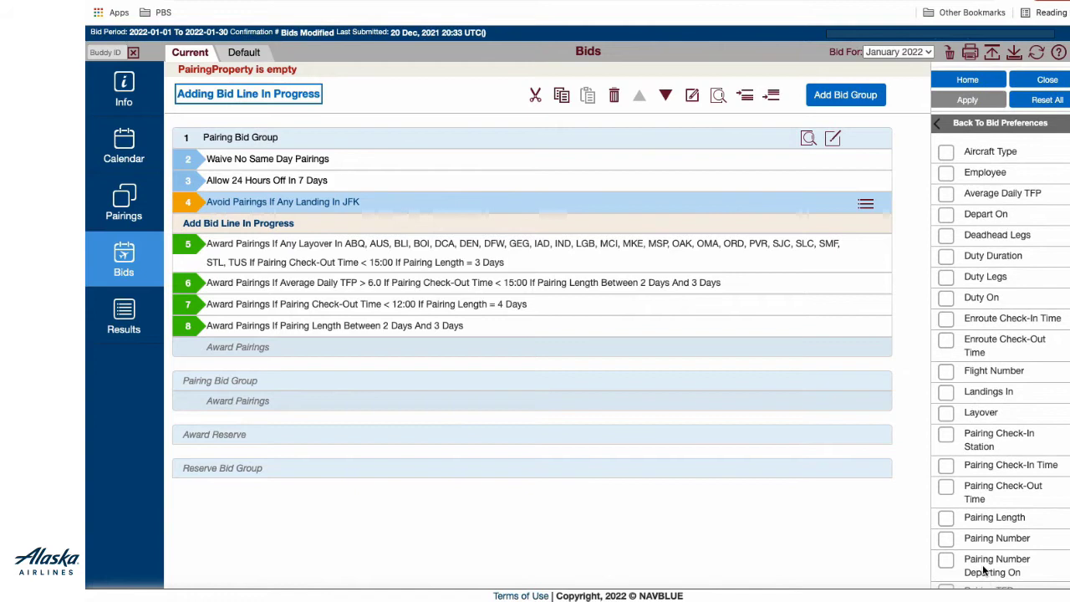
{"action": "left_click", "coordinate": [997, 565]}
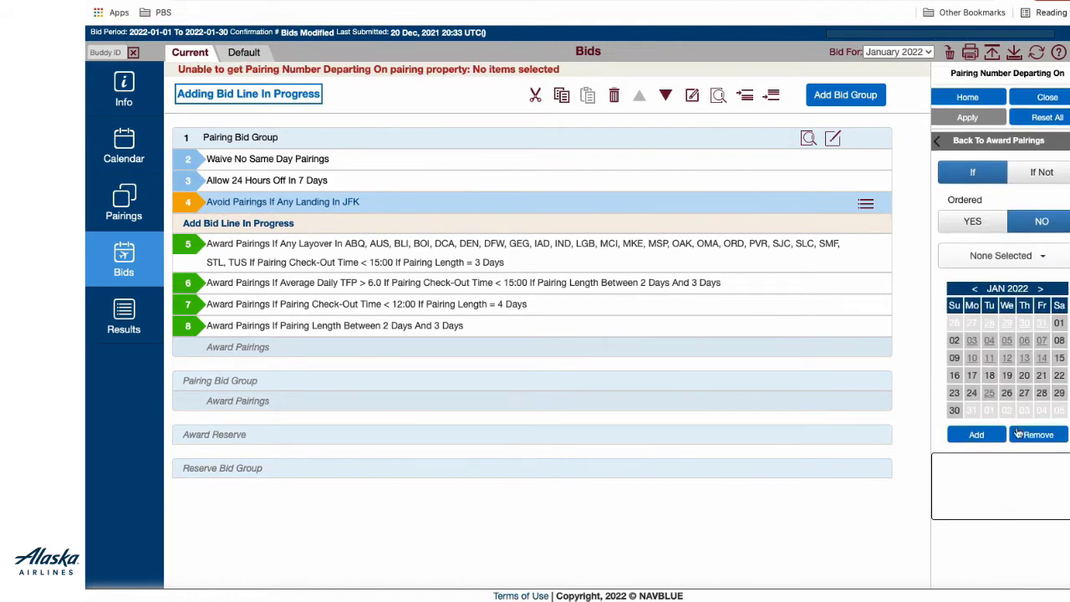
Step: Award pairing F49223 departing January 3, 2022 and apply the new bid line
{"action": "left_click", "coordinate": [1000, 255]}
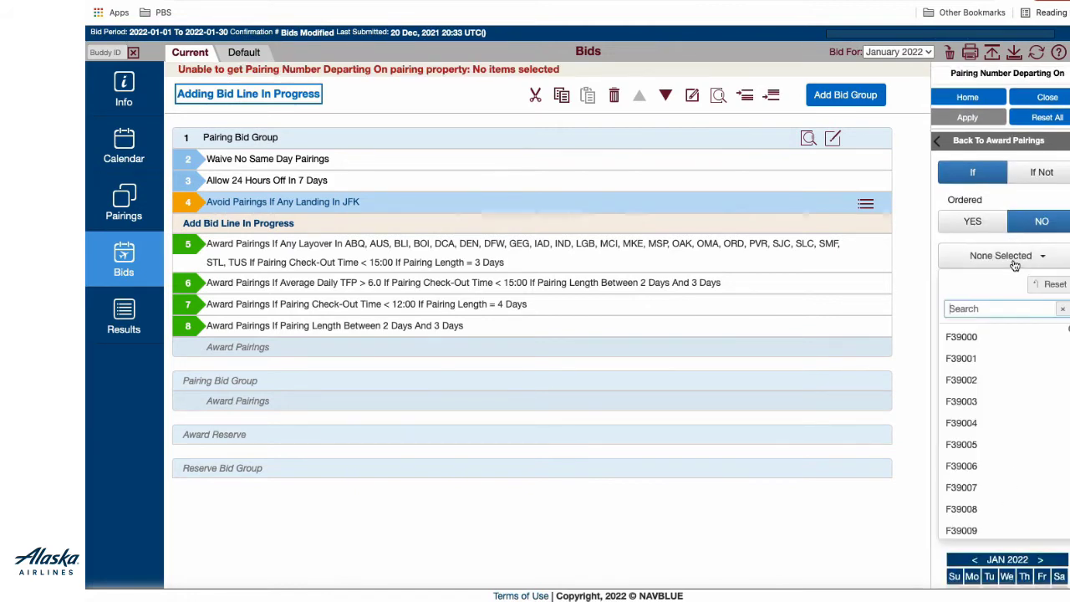
{"action": "type", "text": "4"}
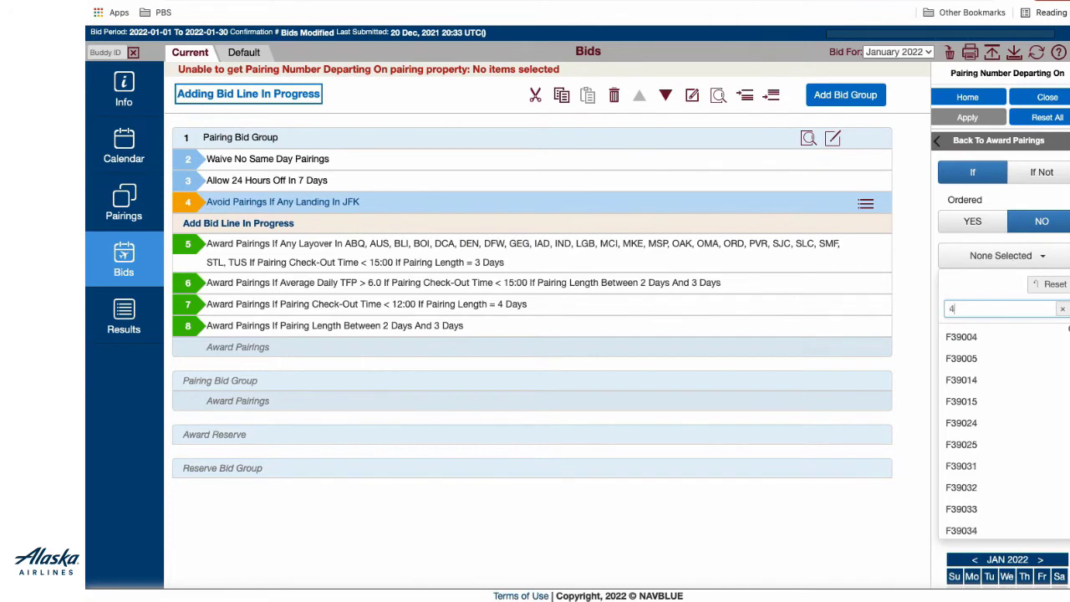
{"action": "type", "text": "92"}
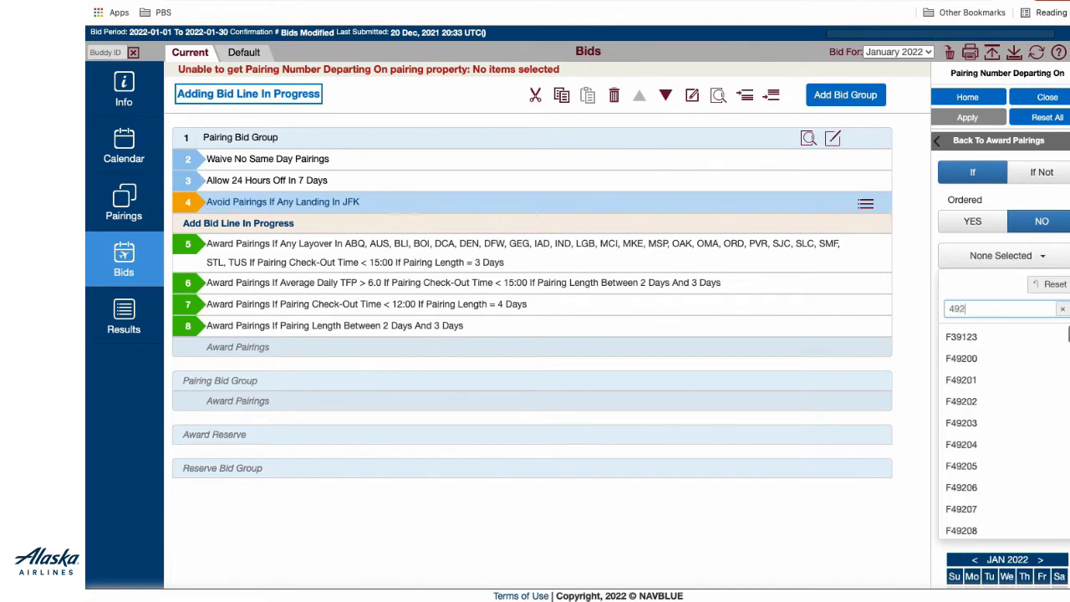
{"action": "type", "text": "23"}
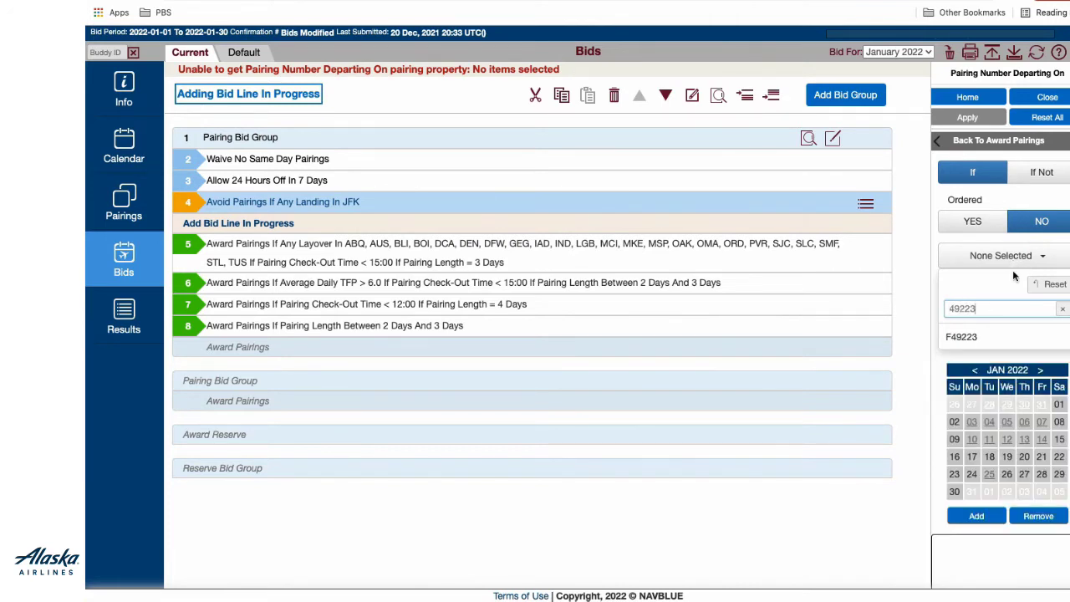
{"action": "left_click", "coordinate": [961, 336]}
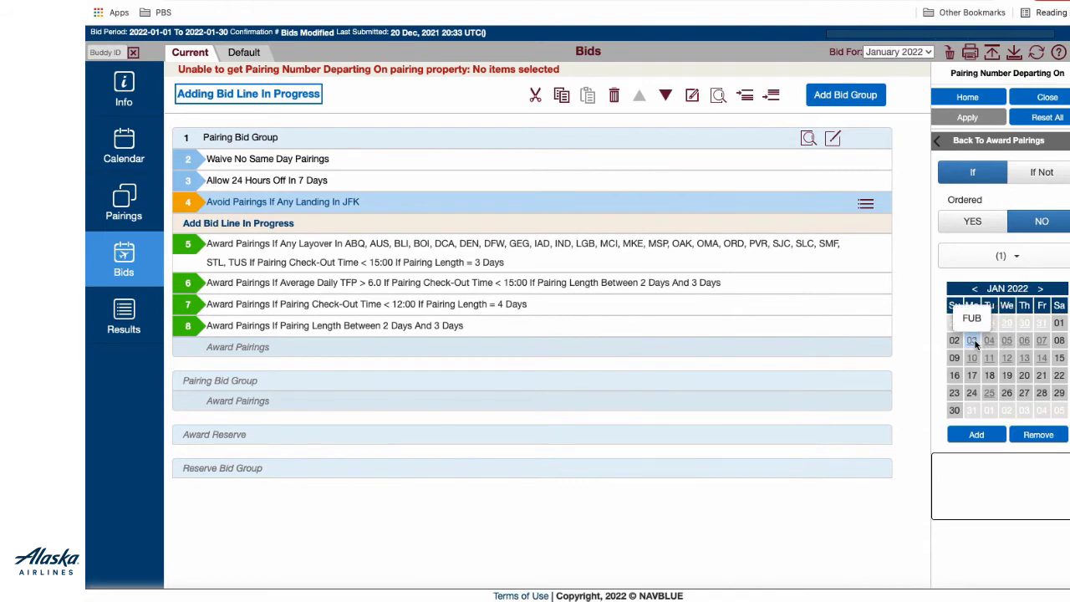
{"action": "left_click", "coordinate": [977, 435]}
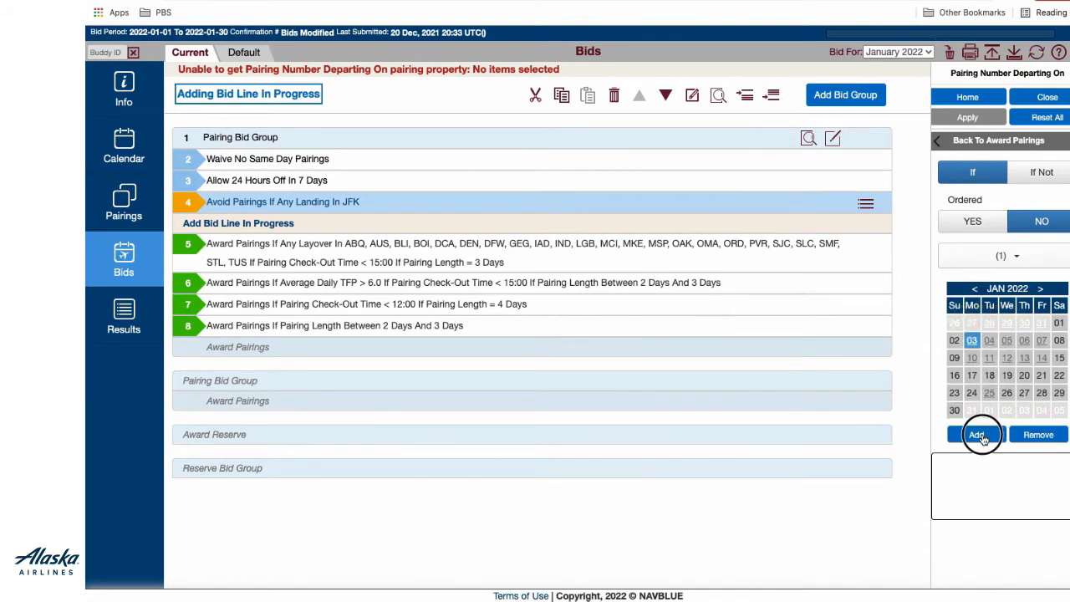
{"action": "left_click", "coordinate": [977, 435]}
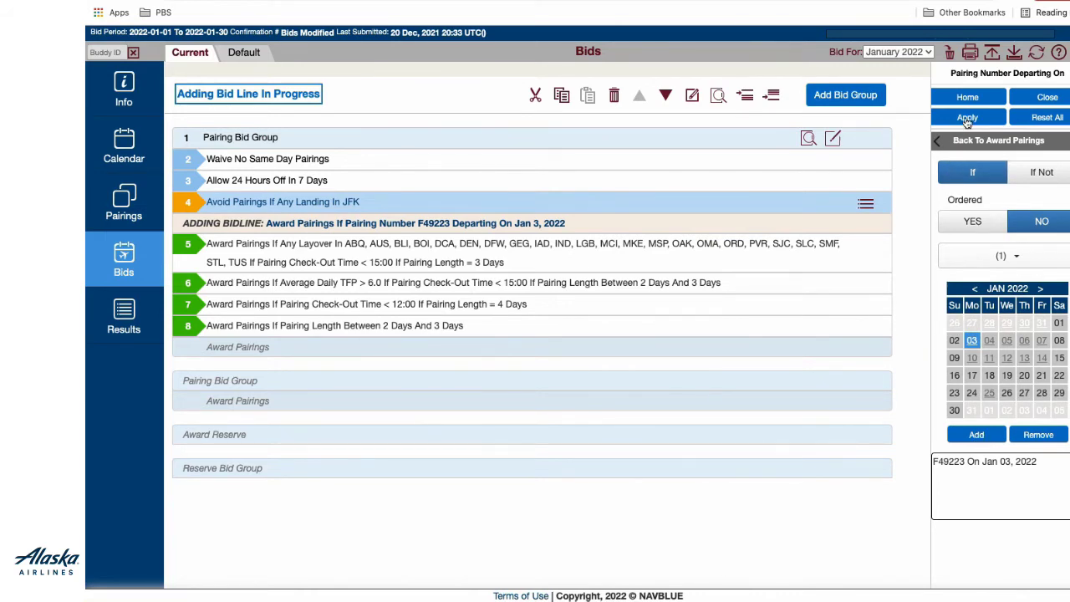
{"action": "left_click", "coordinate": [966, 117]}
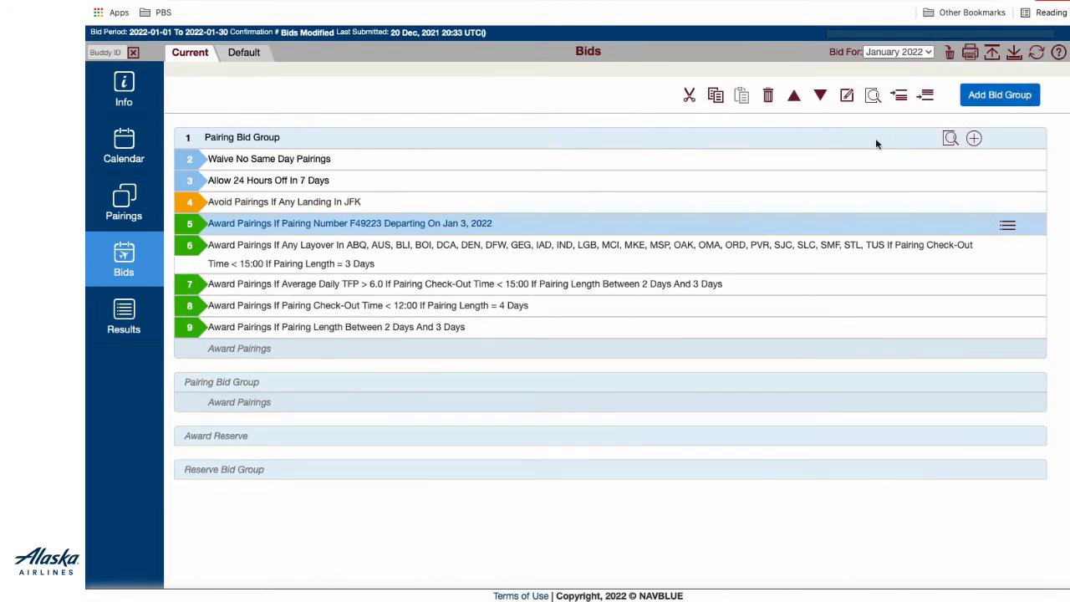
{"action": "mouse_move", "coordinate": [540, 209]}
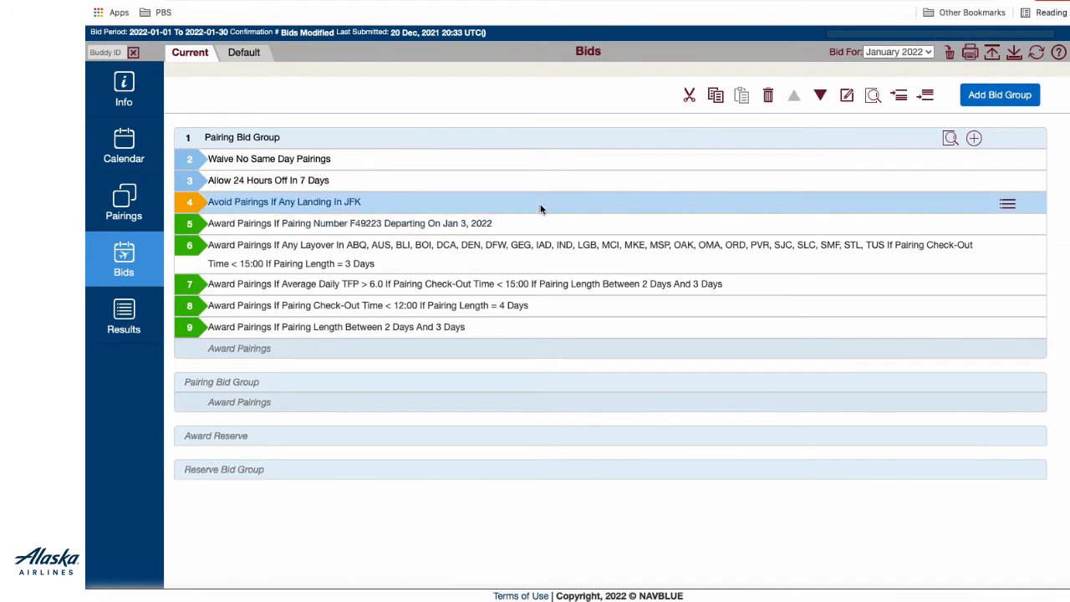
{"action": "mouse_move", "coordinate": [535, 211]}
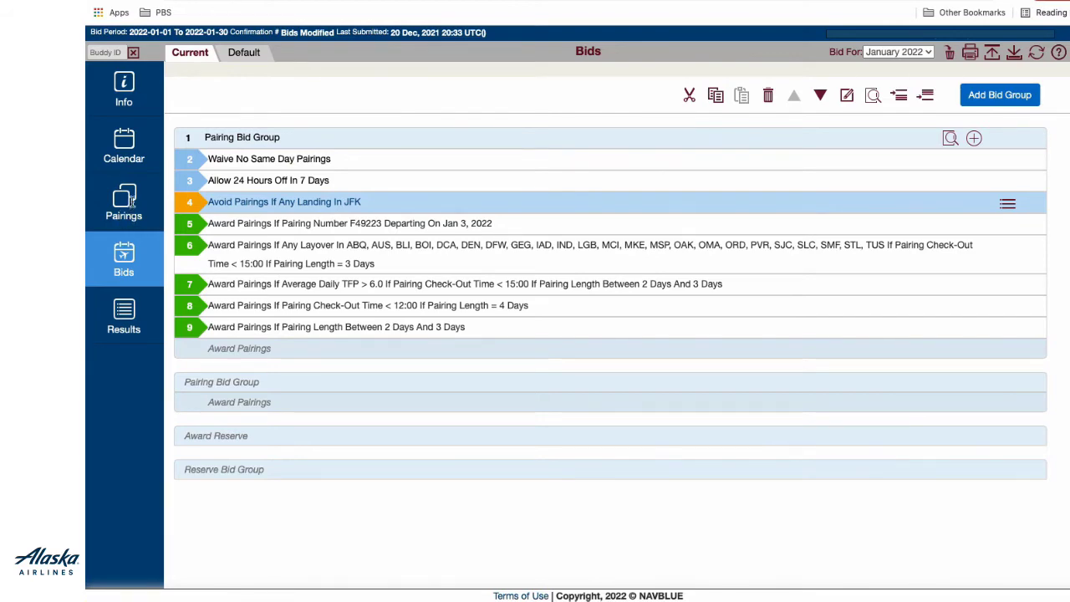
Step: Filter the pairings list to layovers in ANC, narrowing it to 12 of 564
{"action": "left_click", "coordinate": [124, 204]}
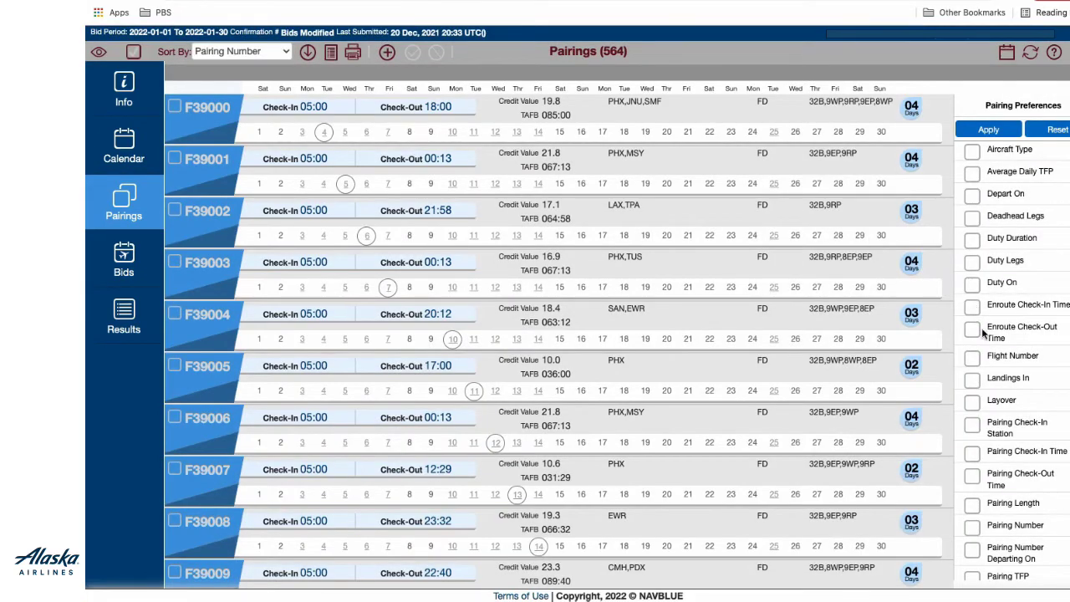
{"action": "left_click", "coordinate": [1002, 399]}
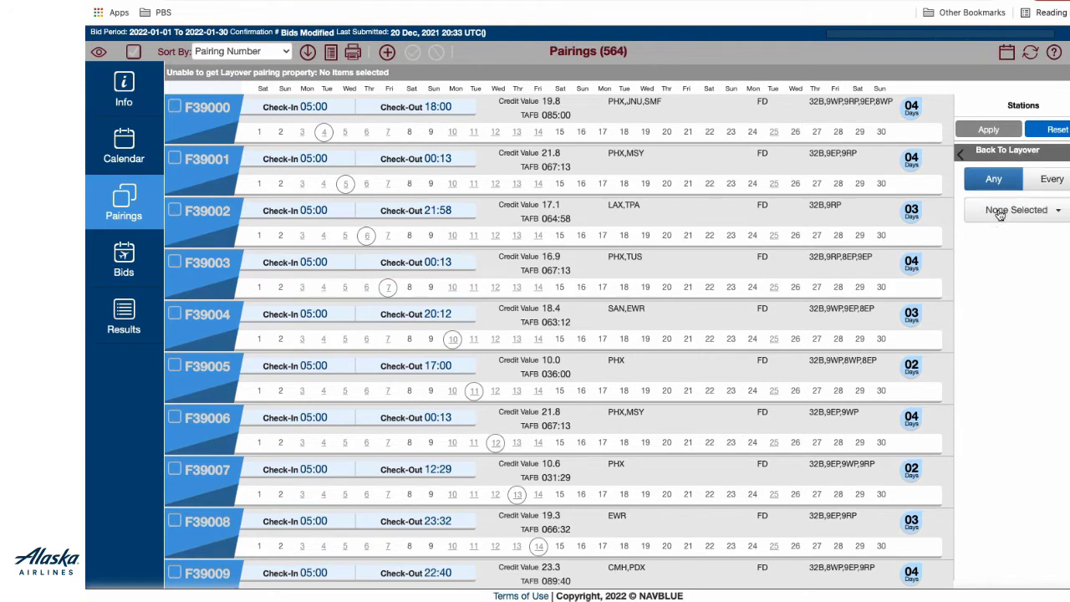
{"action": "left_click", "coordinate": [1016, 211]}
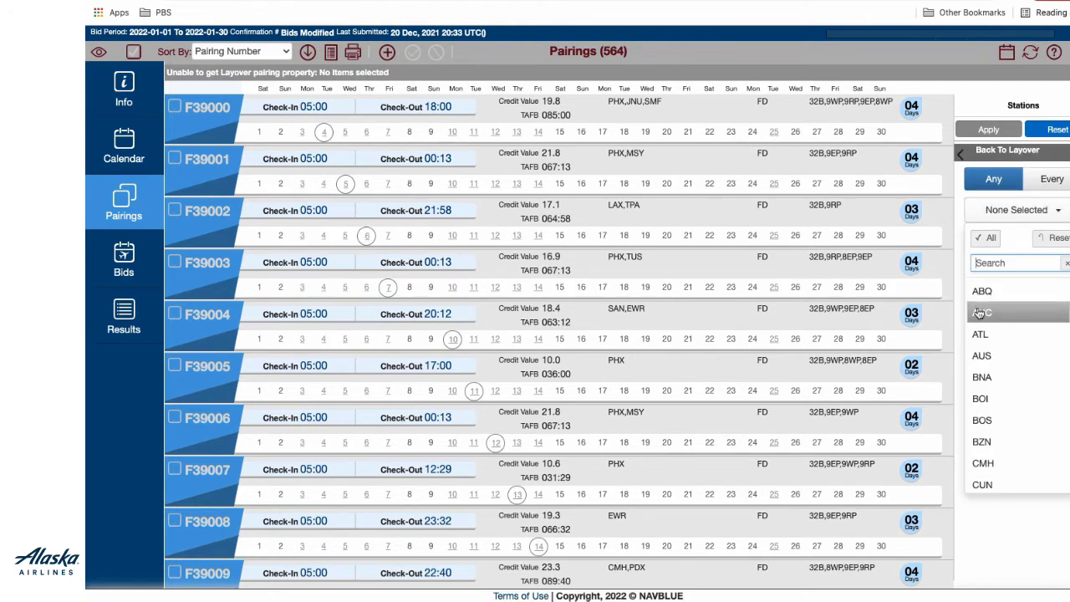
{"action": "left_click", "coordinate": [983, 312]}
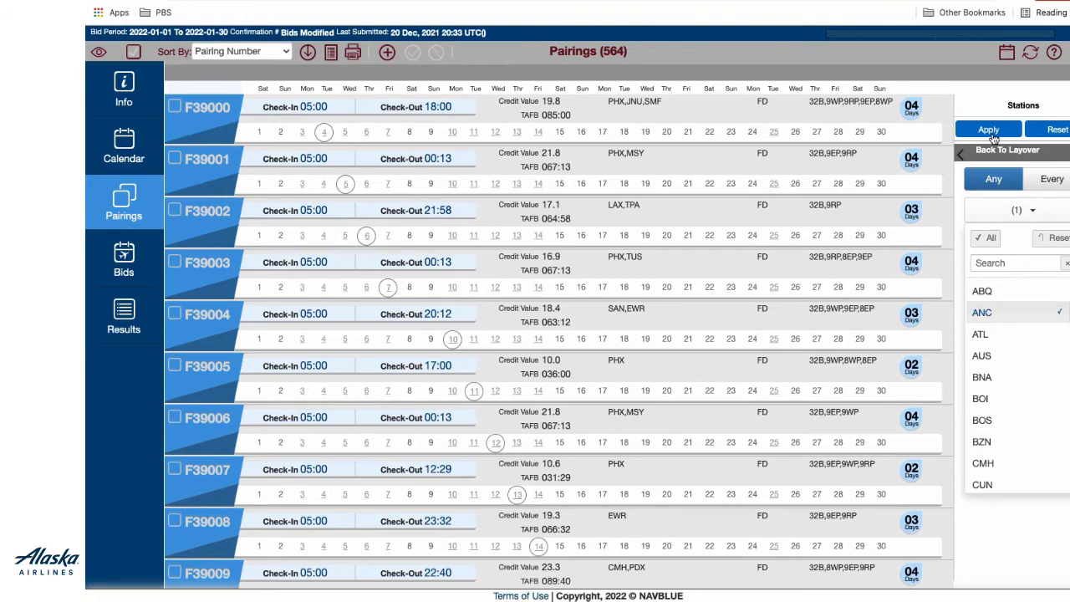
{"action": "left_click", "coordinate": [988, 128]}
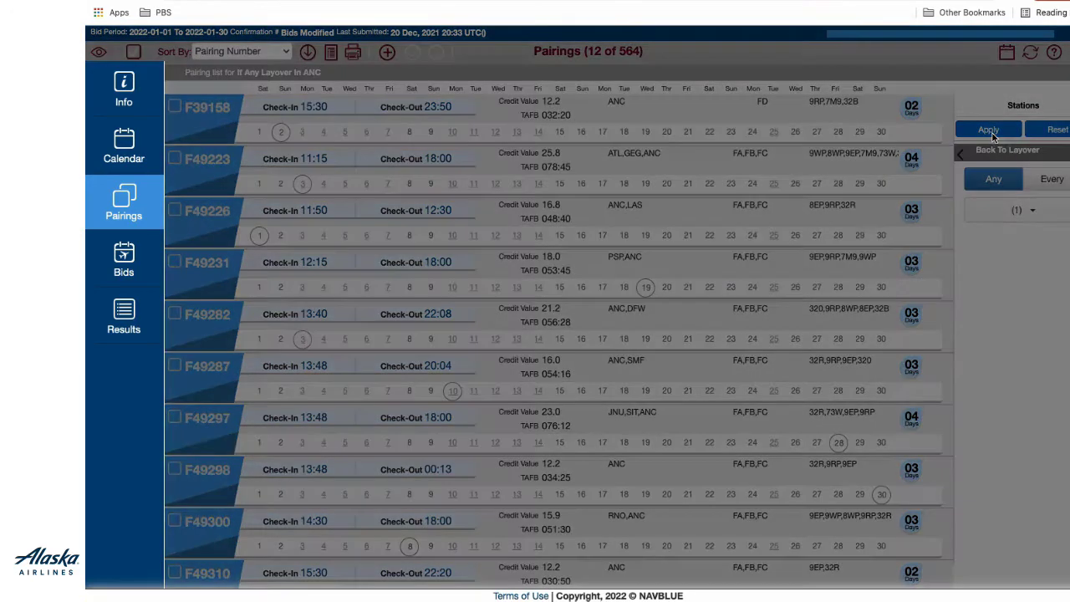
Step: In add-bids mode, check pairing F49223 on January 3 and pairing F39158
{"action": "left_click", "coordinate": [988, 129]}
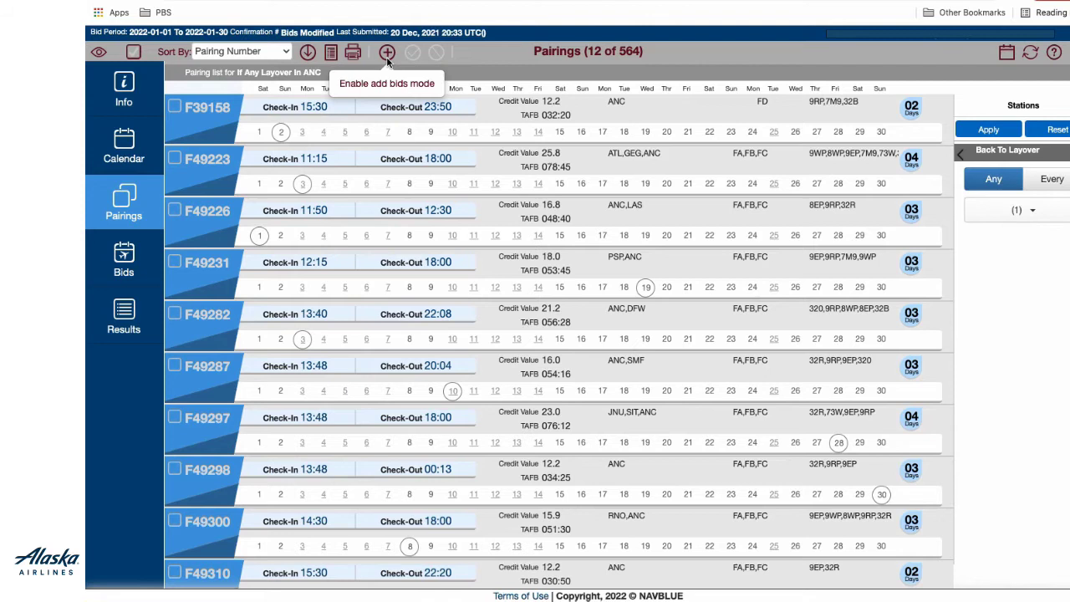
{"action": "left_click", "coordinate": [388, 52]}
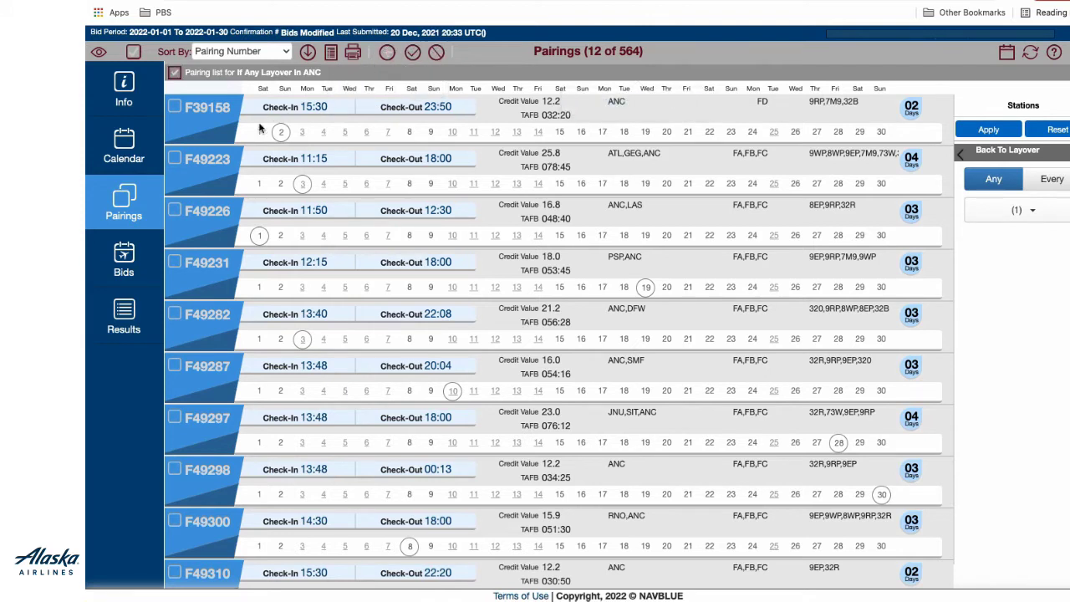
{"action": "left_click", "coordinate": [174, 159]}
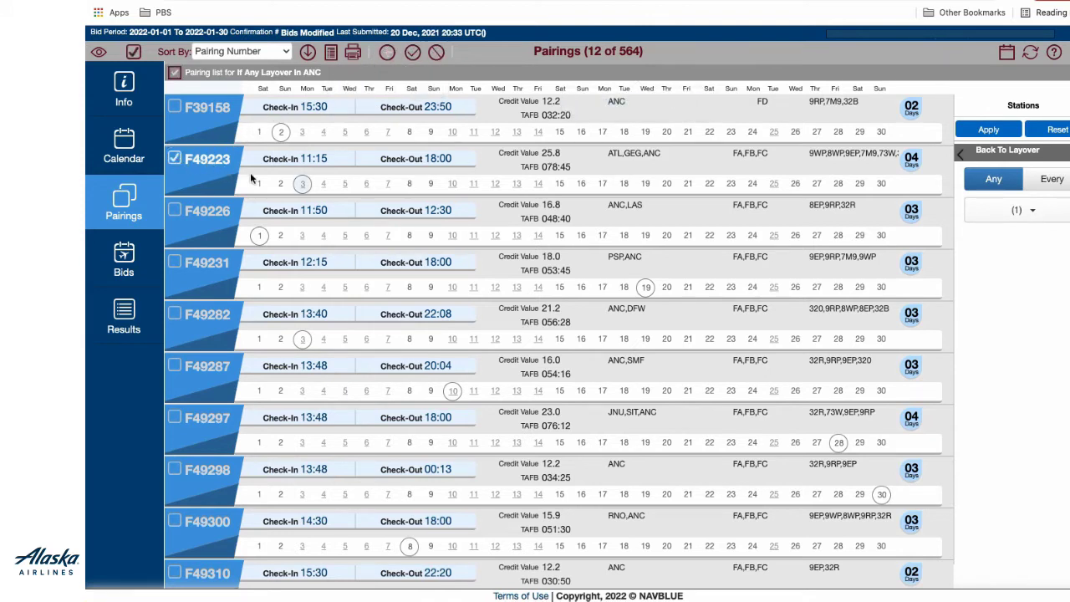
{"action": "left_click", "coordinate": [301, 182]}
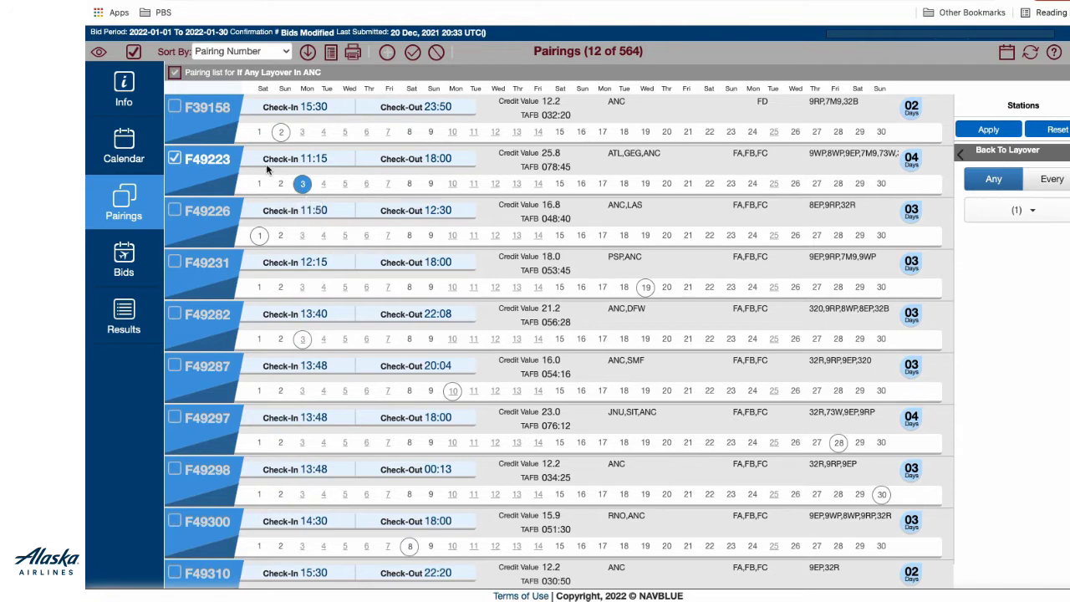
{"action": "mouse_move", "coordinate": [175, 114]}
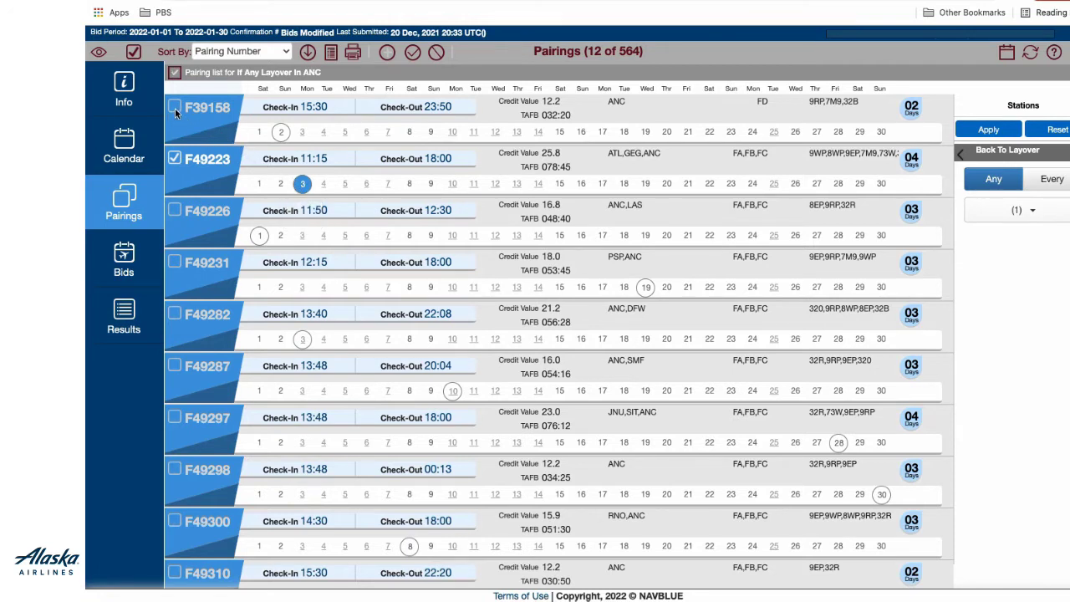
{"action": "left_click", "coordinate": [173, 107]}
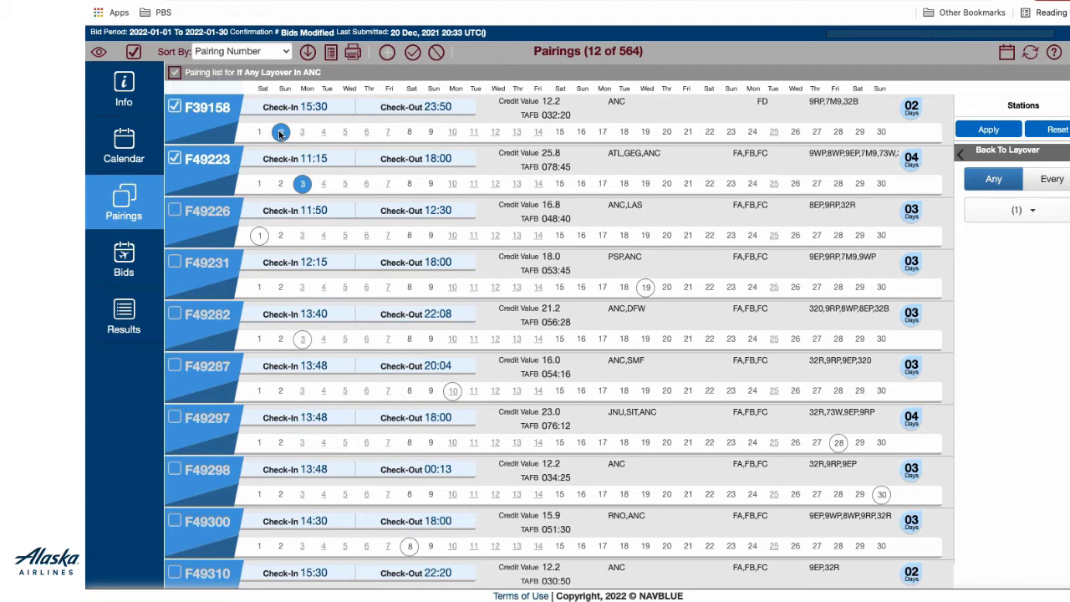
{"action": "mouse_move", "coordinate": [412, 52]}
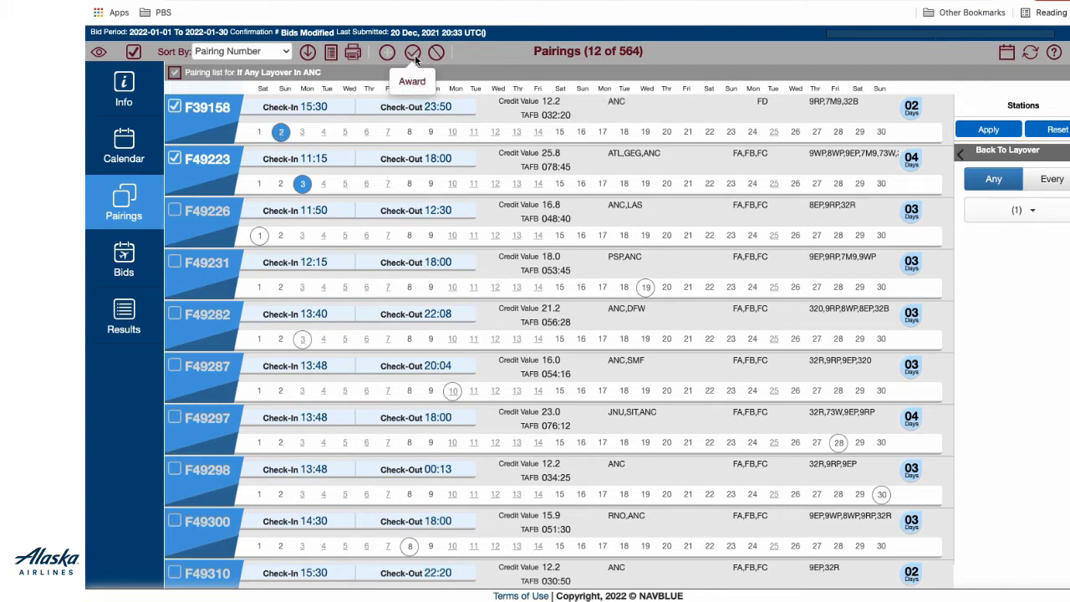
Step: Award the checked pairings F49223 (Jan 3) and F39158 (Jan 2) to the current bid
{"action": "left_click", "coordinate": [411, 52]}
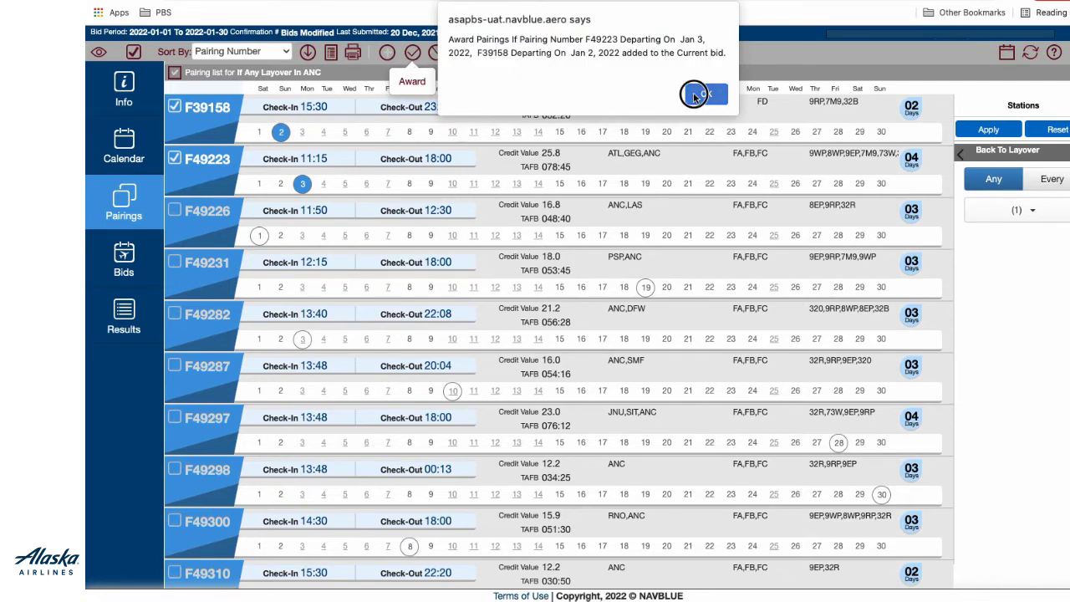
{"action": "left_click", "coordinate": [699, 94]}
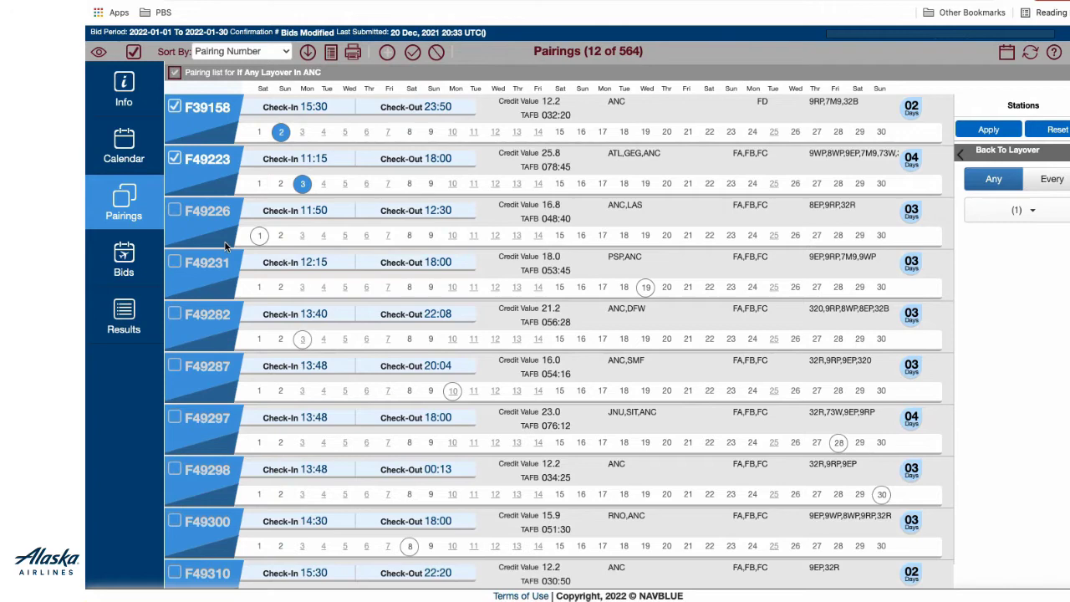
Step: Edit bid line 5 and show its Award Pairings properties
{"action": "left_click", "coordinate": [124, 258]}
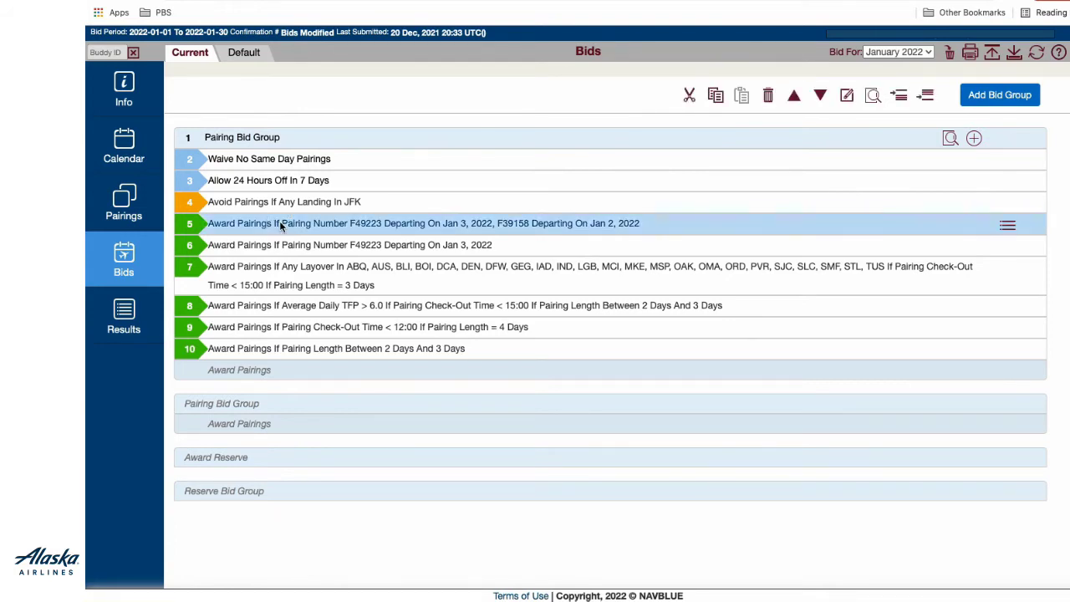
{"action": "mouse_move", "coordinate": [806, 238]}
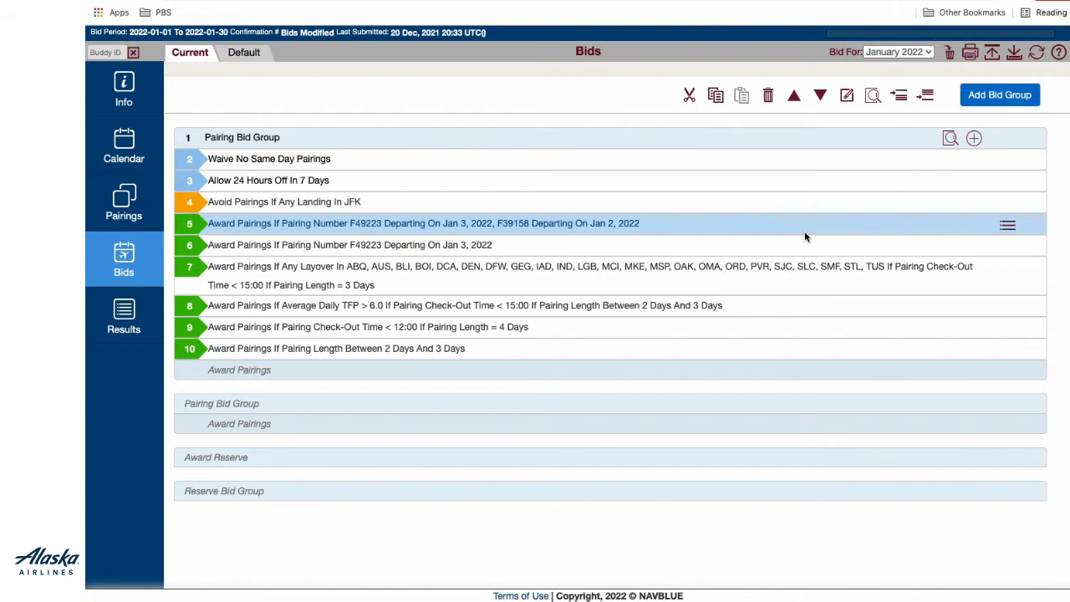
{"action": "left_click", "coordinate": [1007, 224]}
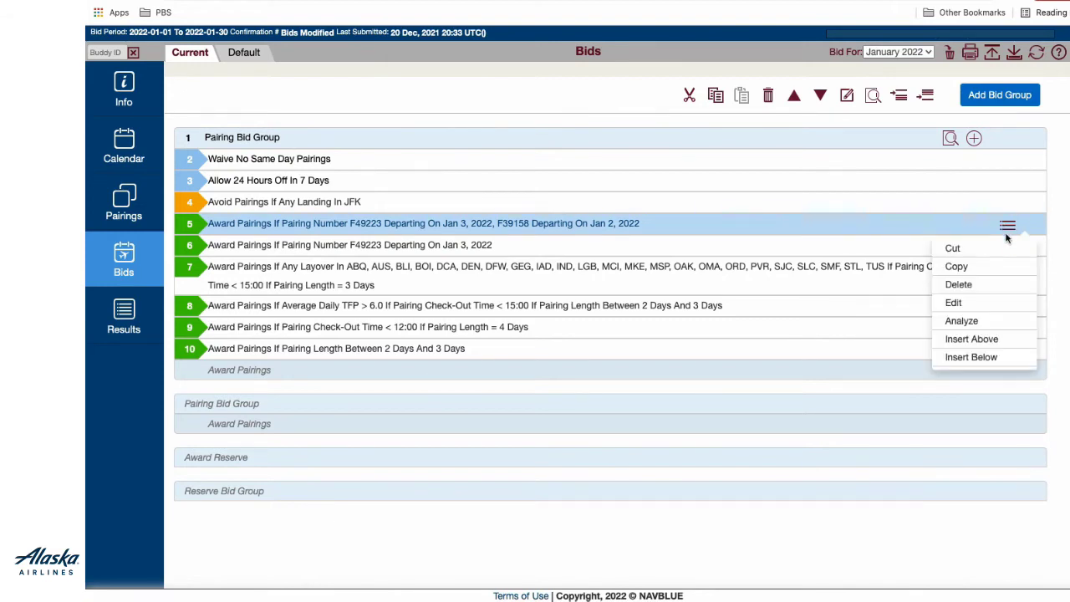
{"action": "left_click", "coordinate": [953, 301]}
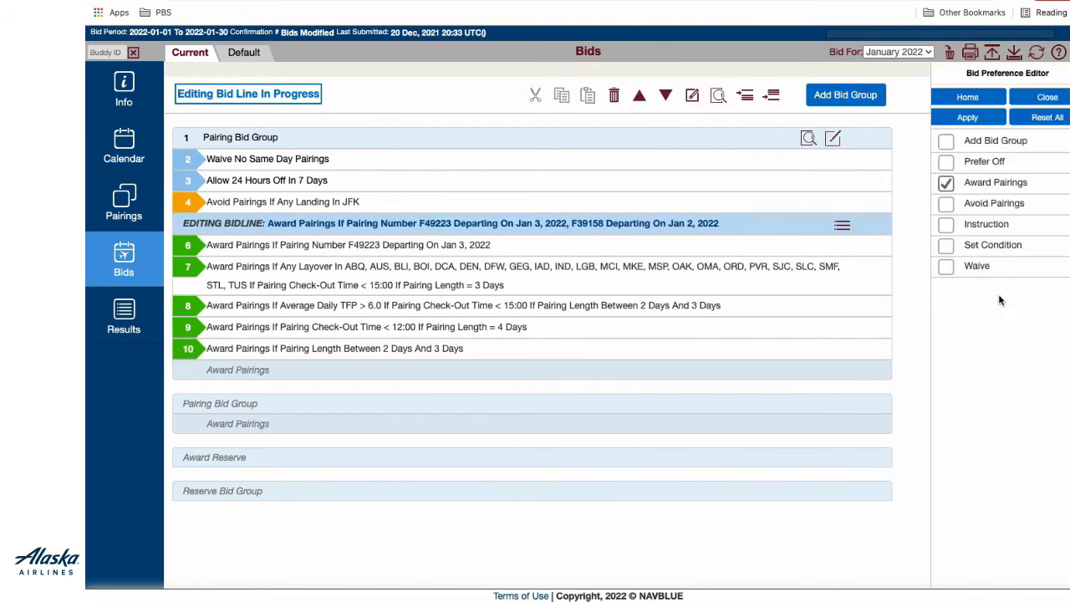
{"action": "left_click", "coordinate": [997, 182]}
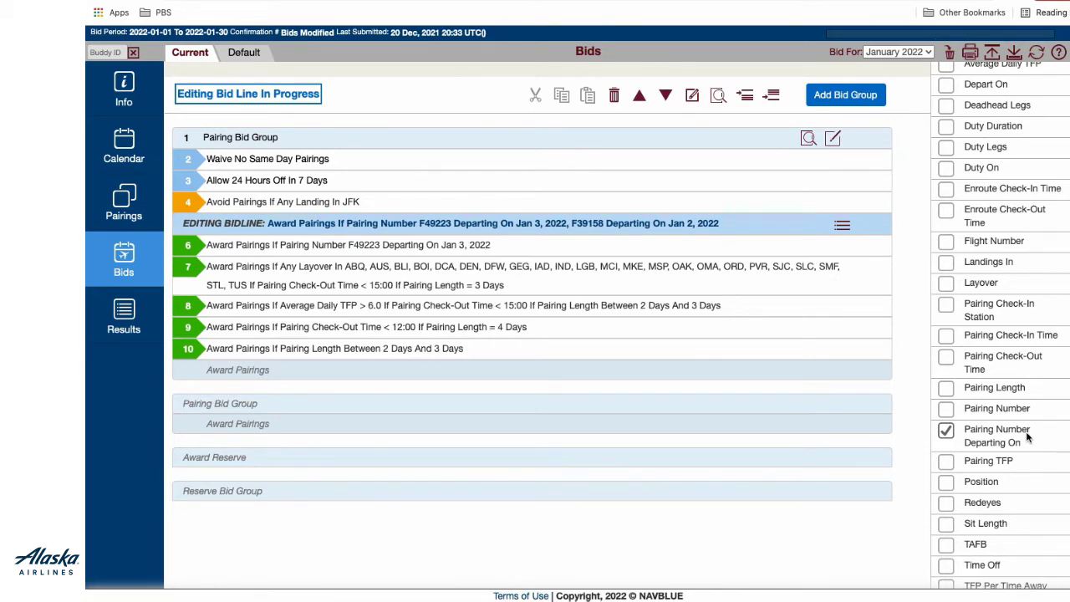
Step: Set the pairing list to Ordered YES with F49223 on Jan 3 ahead of F39158 on Jan 2
{"action": "left_click", "coordinate": [946, 430]}
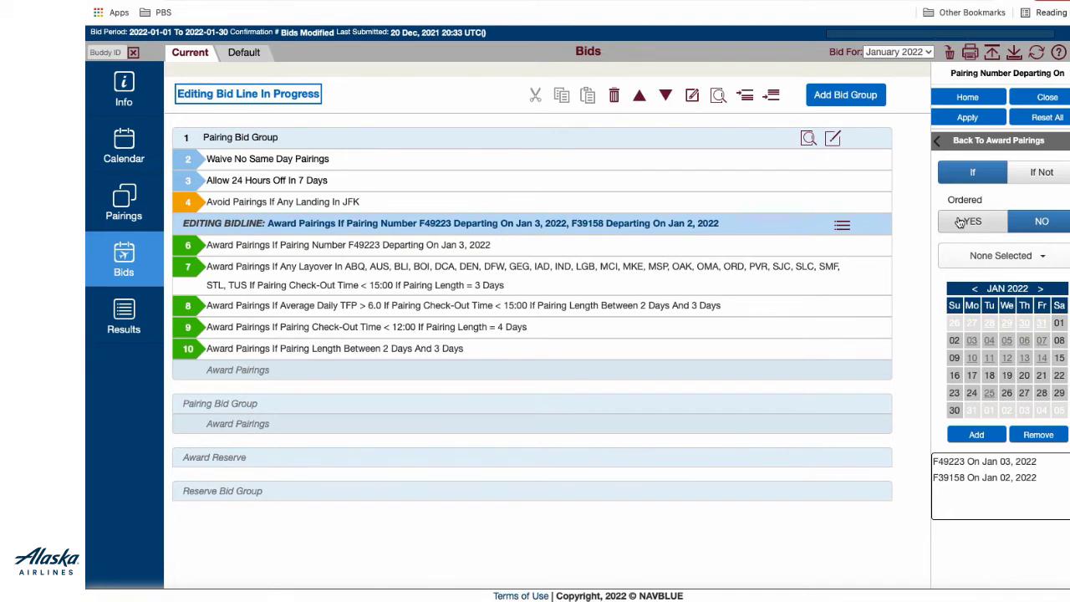
{"action": "left_click", "coordinate": [972, 220]}
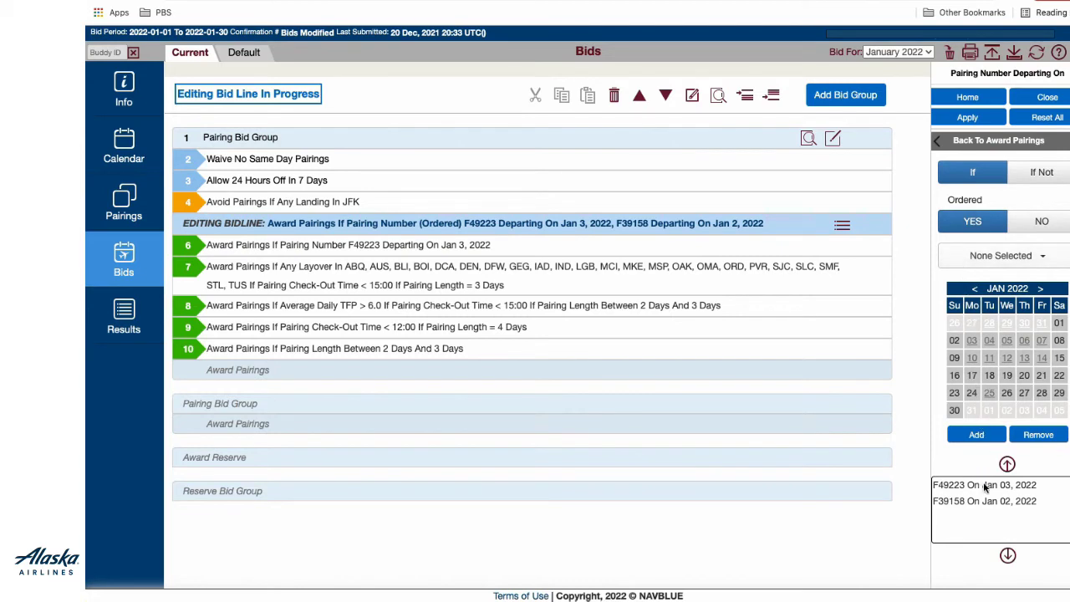
{"action": "left_click", "coordinate": [985, 485]}
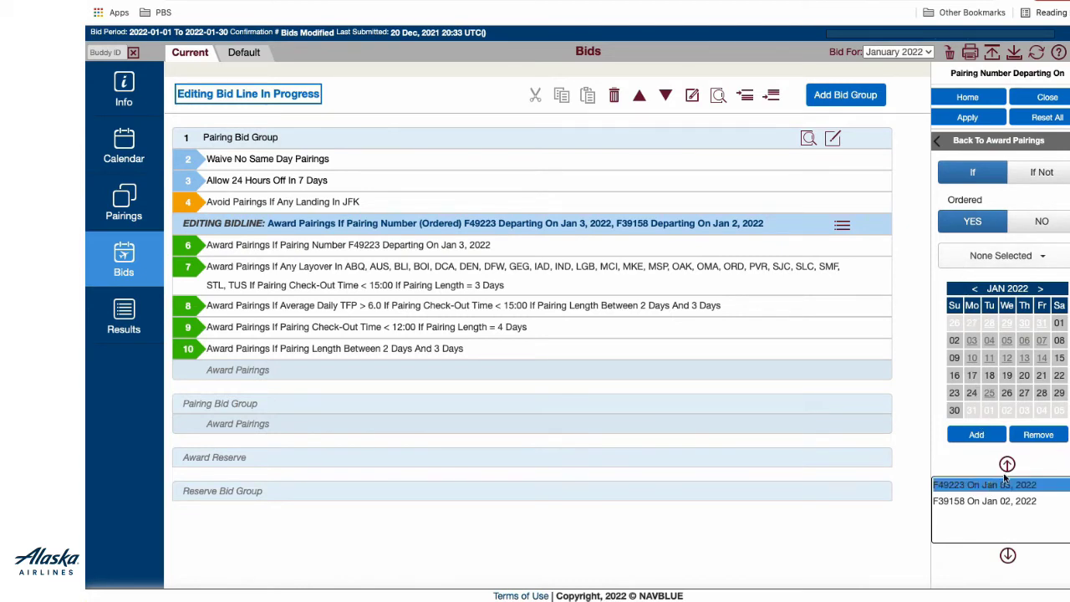
{"action": "left_click", "coordinate": [1006, 555]}
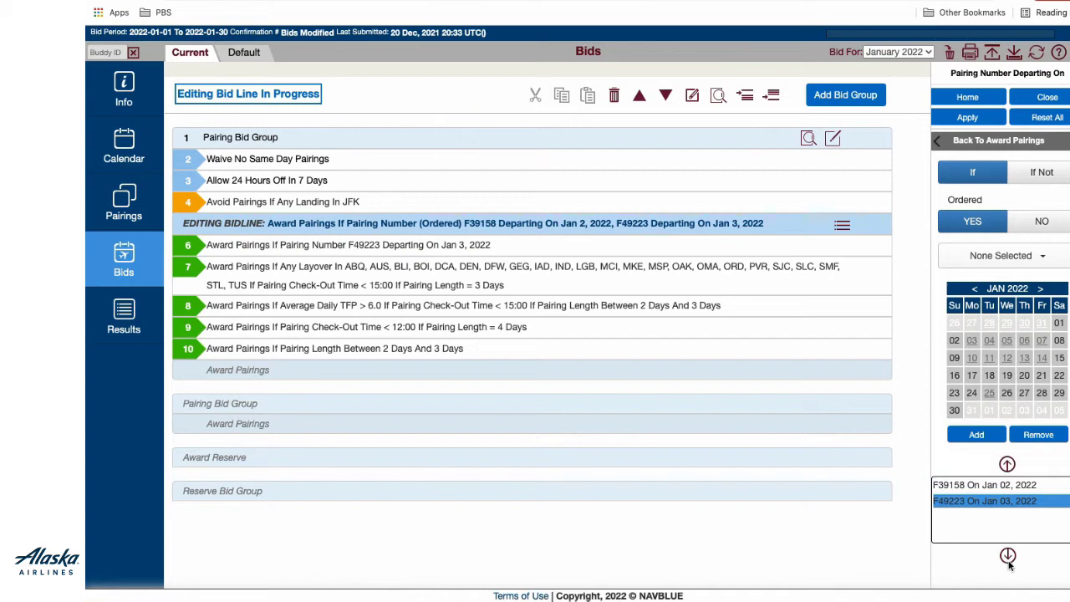
{"action": "left_click", "coordinate": [1007, 465]}
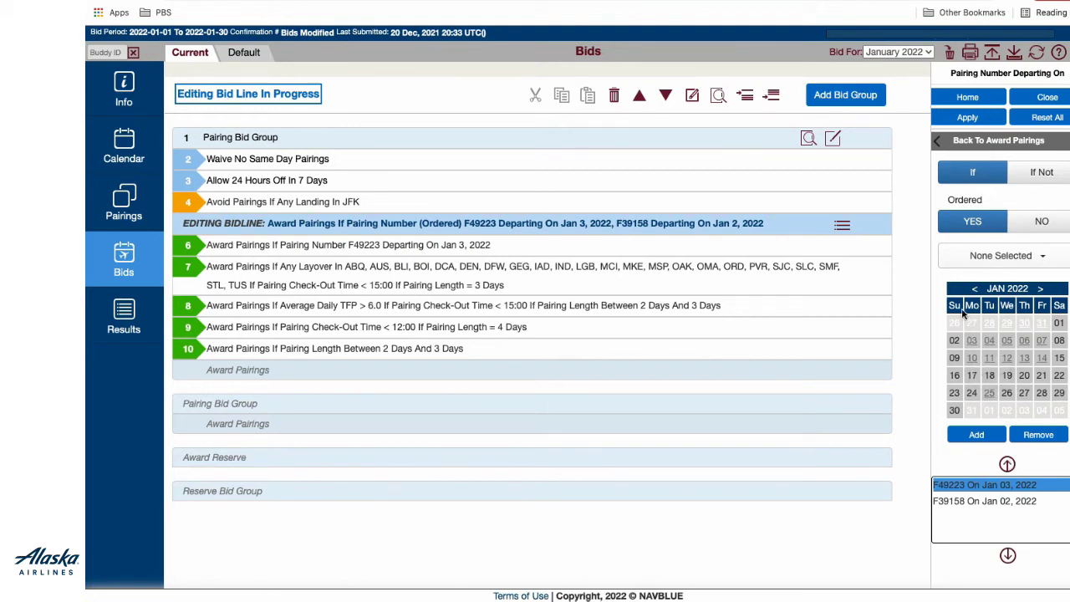
{"action": "left_click", "coordinate": [1000, 141]}
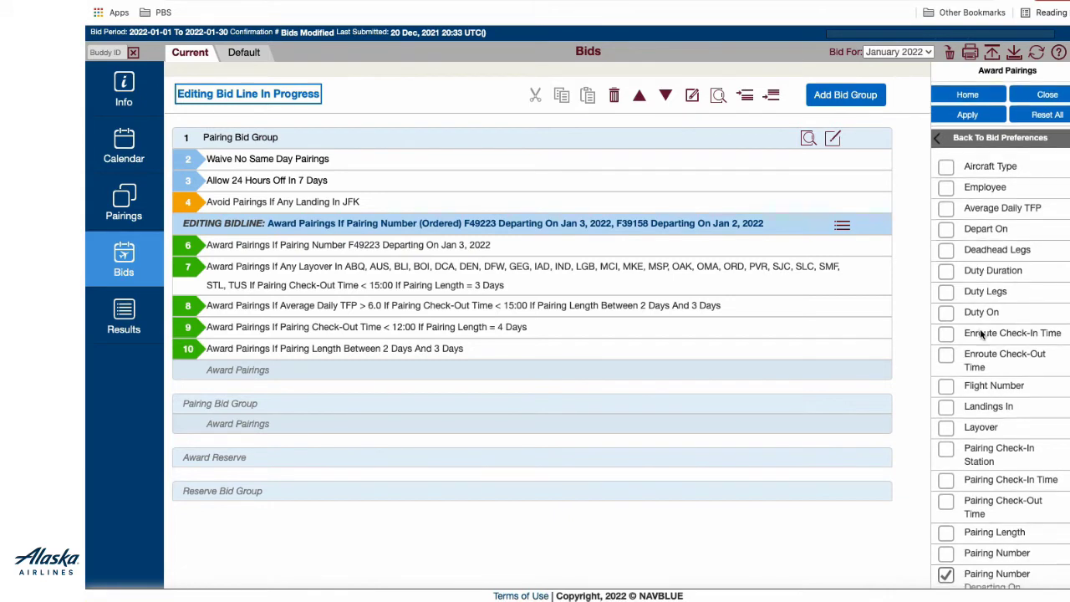
Step: Add position preferences FD, FB, FA, FC to line 5 and apply them
{"action": "scroll", "scroll_direction": "down", "scroll_amount": 3}
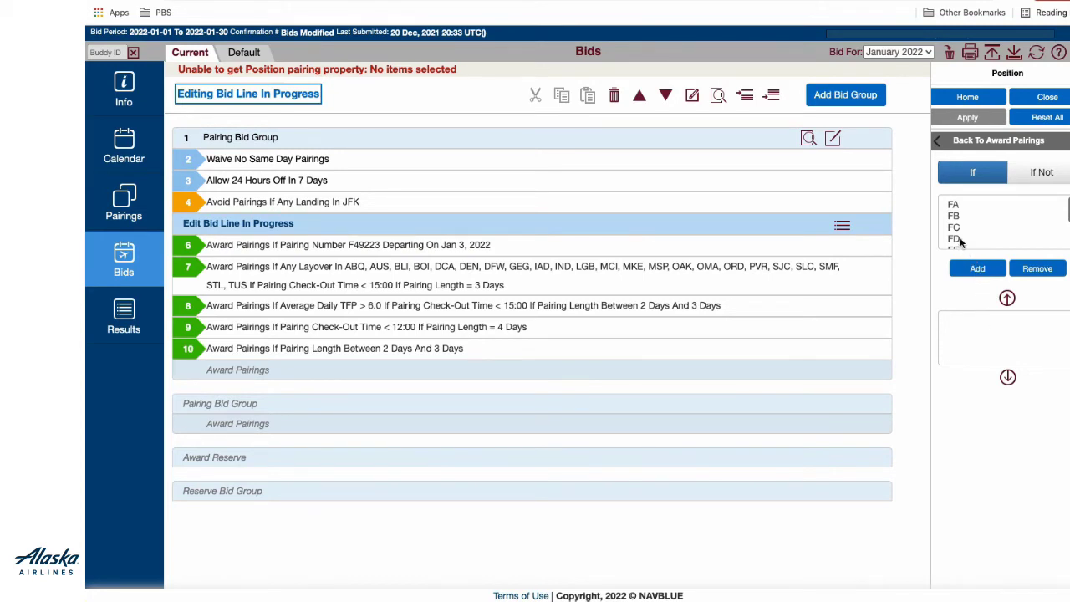
{"action": "left_click", "coordinate": [953, 239]}
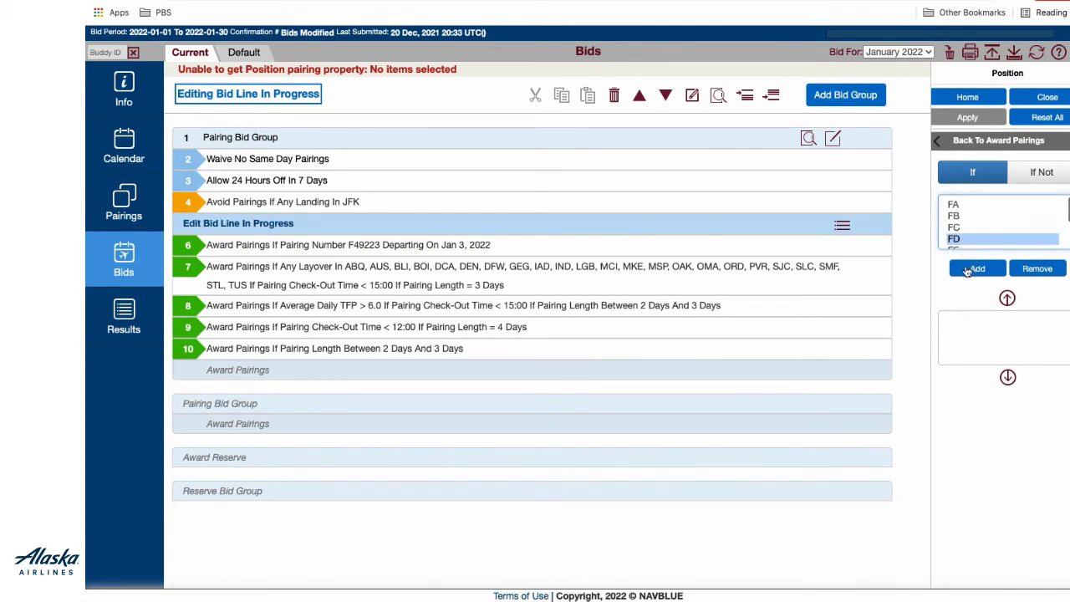
{"action": "left_click", "coordinate": [977, 268]}
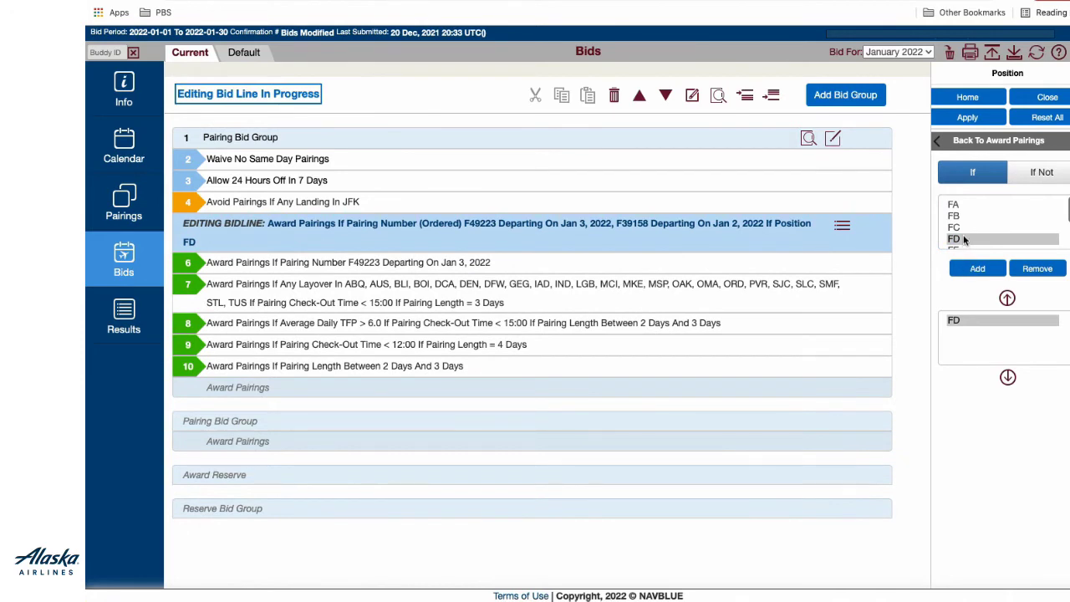
{"action": "left_click", "coordinate": [953, 216]}
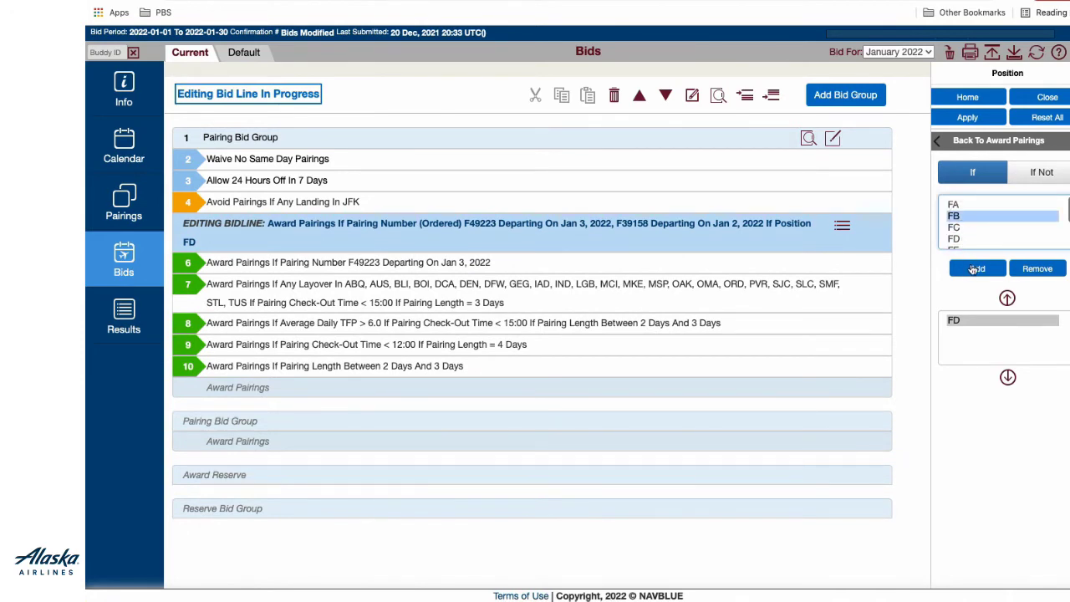
{"action": "left_click", "coordinate": [976, 267]}
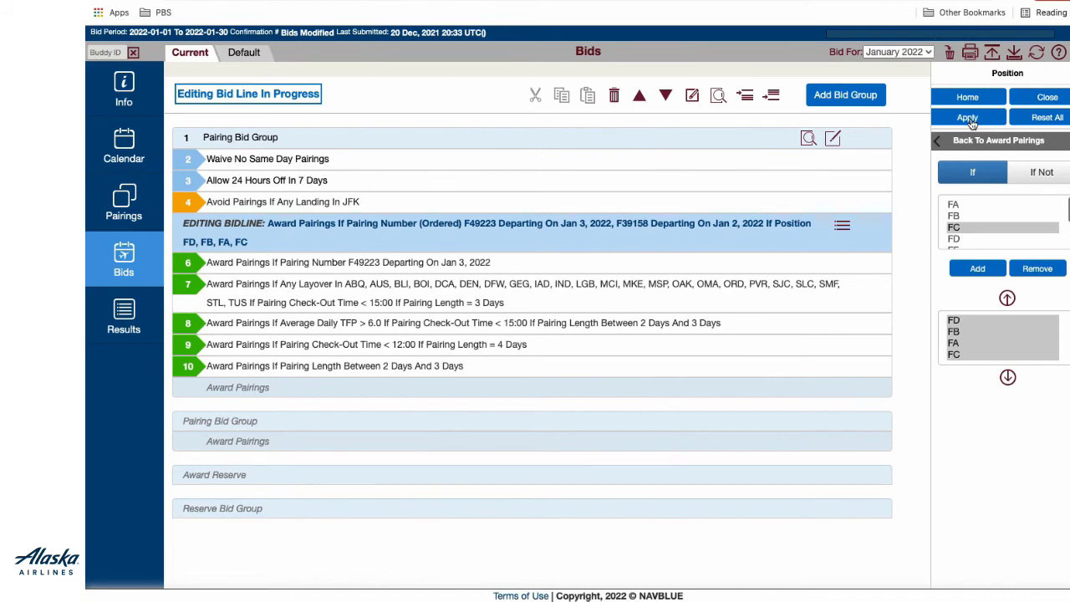
{"action": "left_click", "coordinate": [967, 117]}
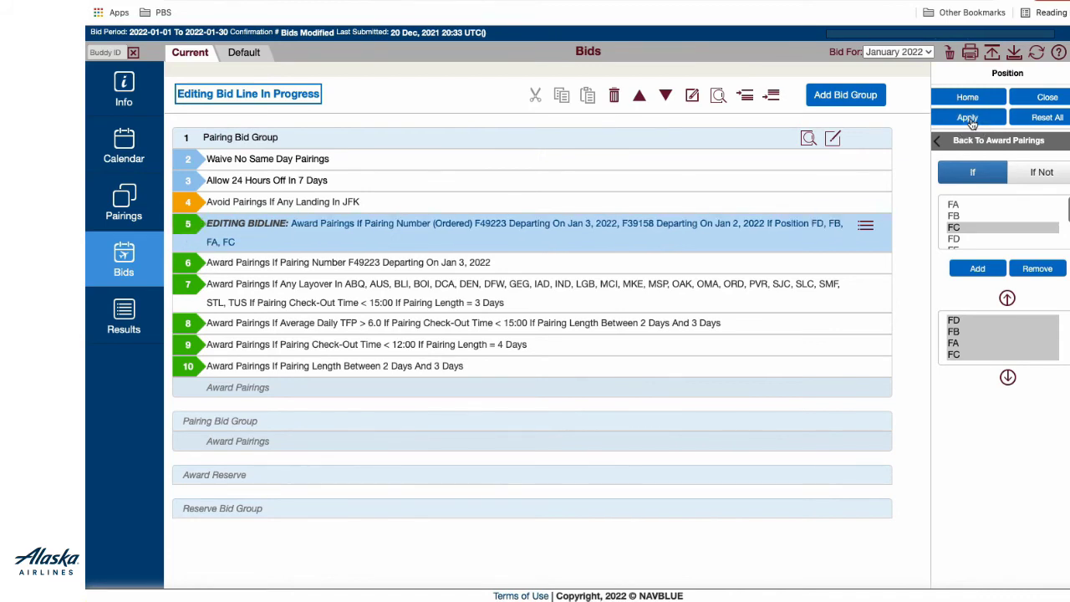
Step: Close the Bid Preference Editor, saving line 5's ordered award with positions
{"action": "left_click", "coordinate": [966, 117]}
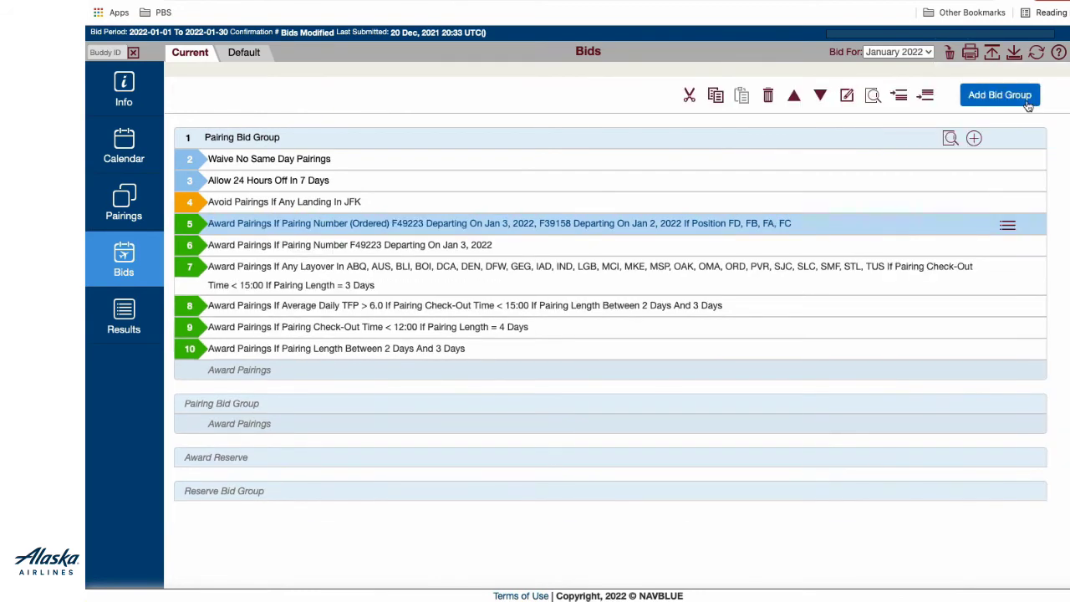
{"action": "mouse_move", "coordinate": [994, 248]}
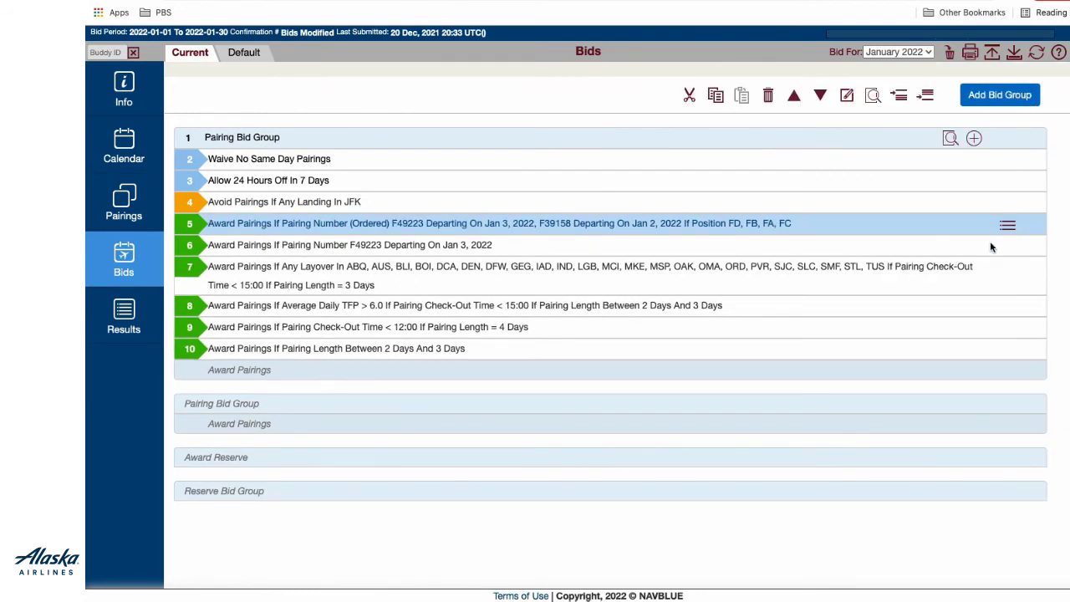
{"action": "mouse_move", "coordinate": [997, 244]}
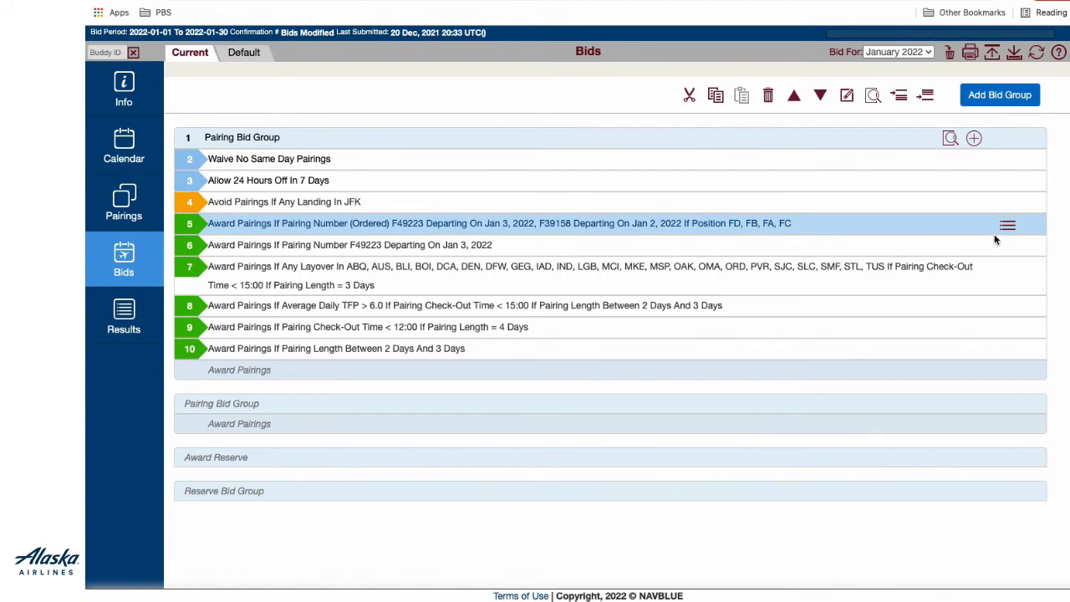
{"action": "mouse_move", "coordinate": [1006, 231]}
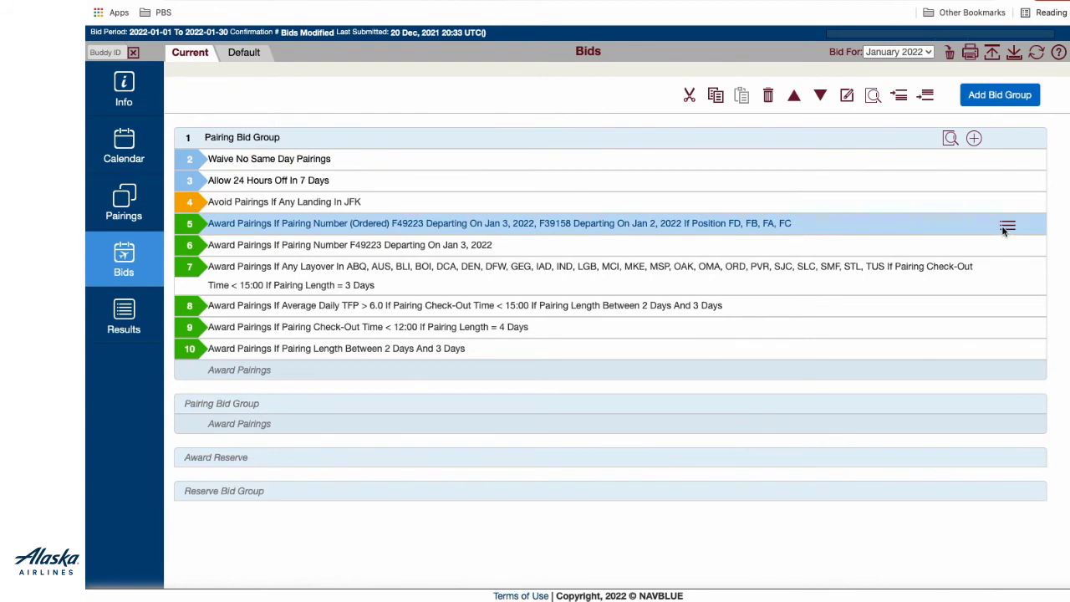
Step: Analyze line 5 to list its matching pairings F39158 and F49223
{"action": "left_click", "coordinate": [1006, 224]}
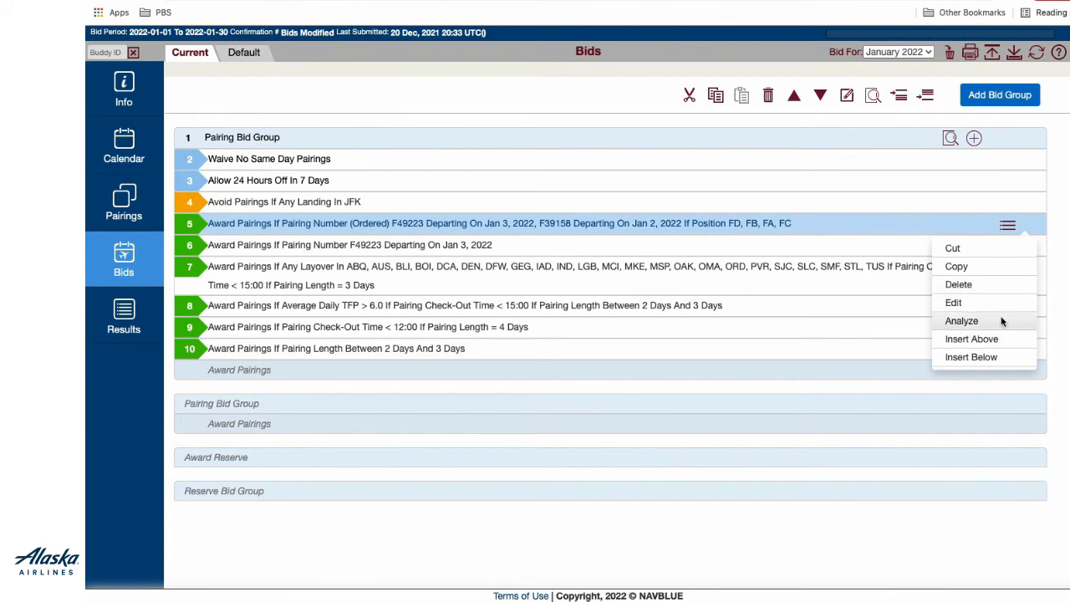
{"action": "left_click", "coordinate": [962, 321]}
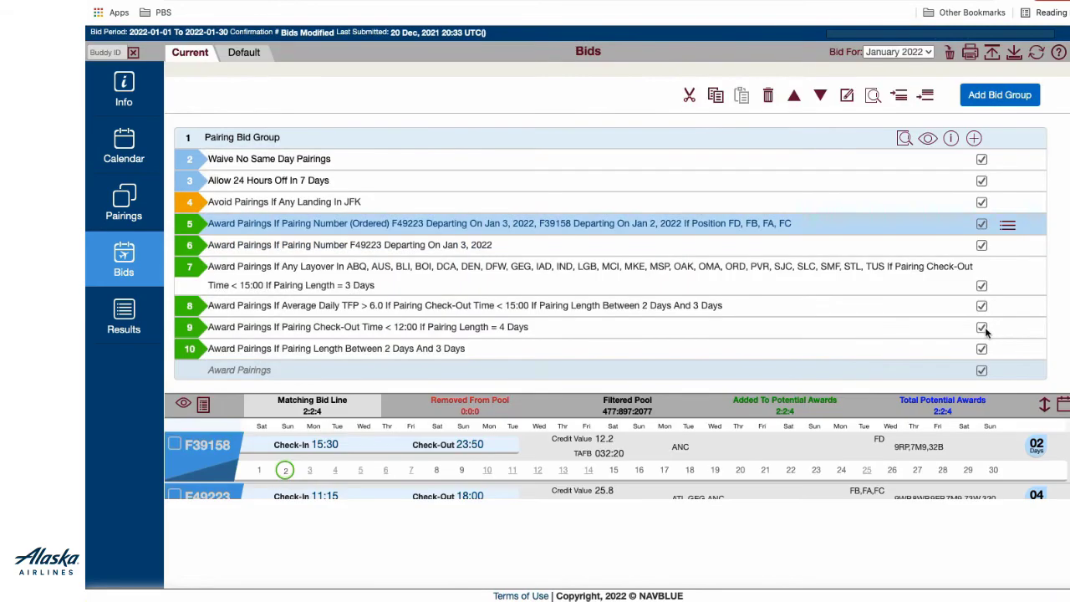